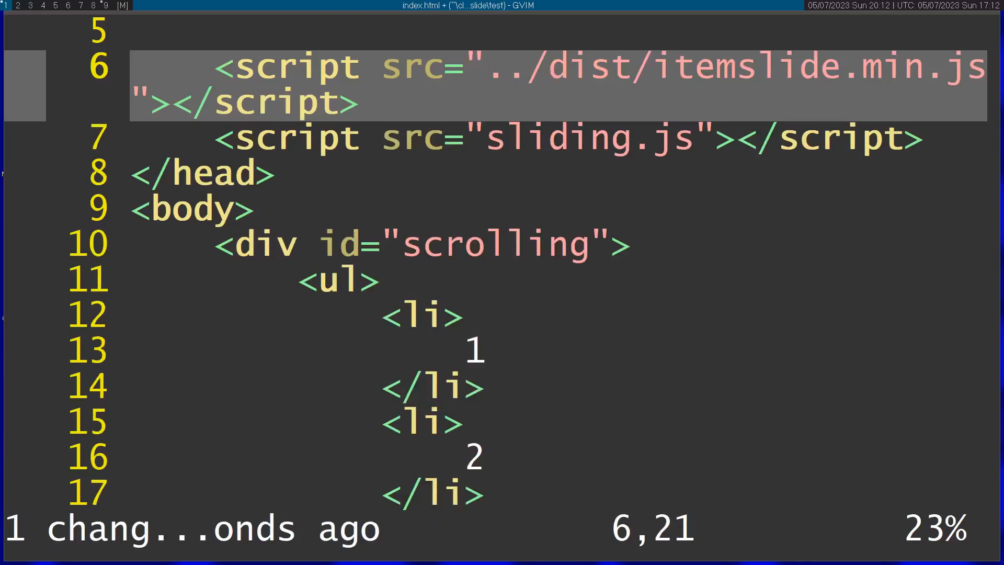
Step: Delete inside the quotes of line 6's src with di", then re-enter ./dist/itemslide.min.js
type("di")
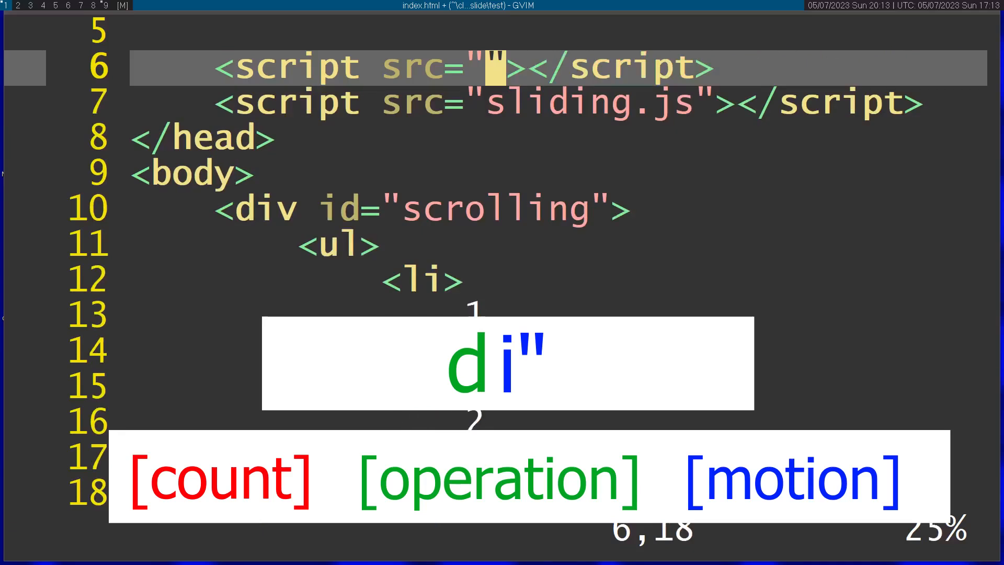
type("./dist/itemslide.min.js")
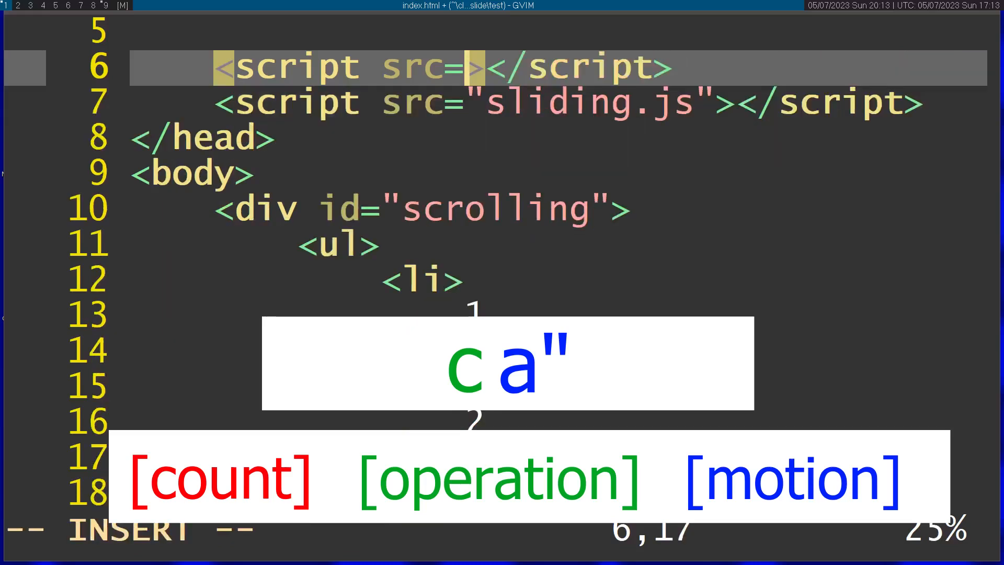
Step: Change around the quotes on line 6 (ca") and retype ../dist/itemslide.min.js
type("../dist/itemslide.min.js\"")
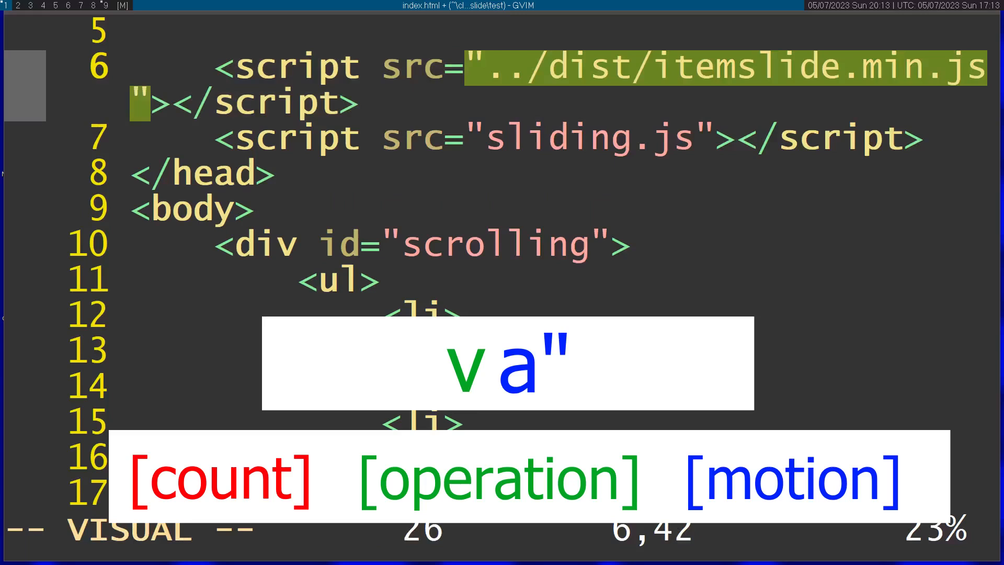
Step: Visually select line 6's quoted src value with va" and delete it, leaving src=>
key("d")
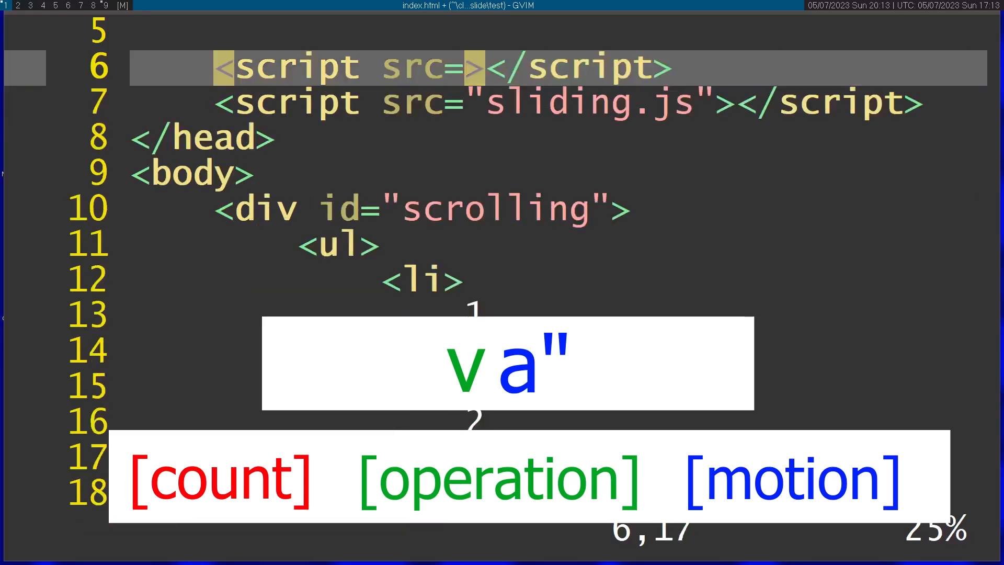